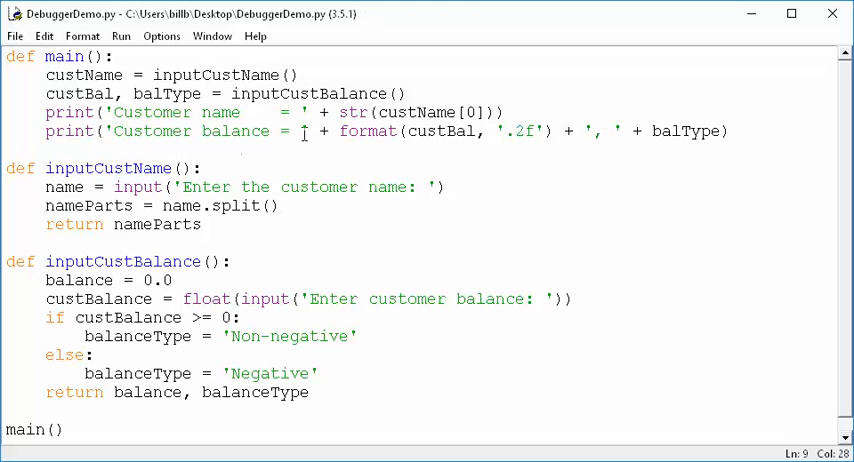
Run DebuggerDemo.py and enter customer name 'john doe' with balance 1234.56.
click(88, 354)
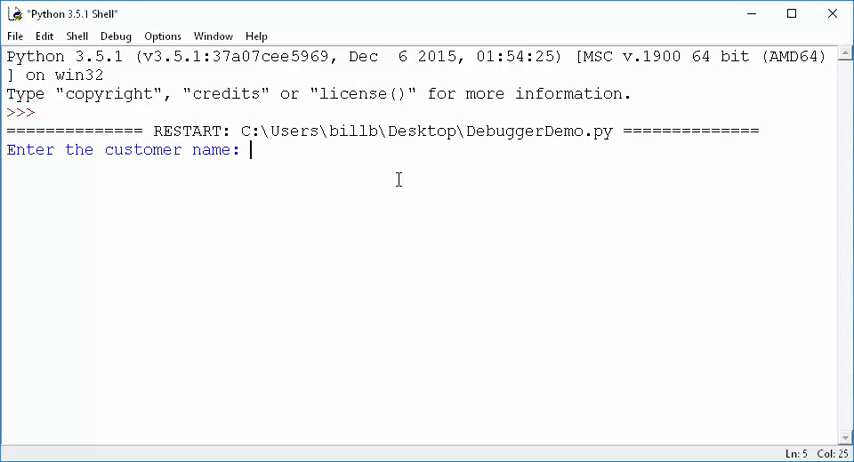
text(john doe)
text(1234.56)
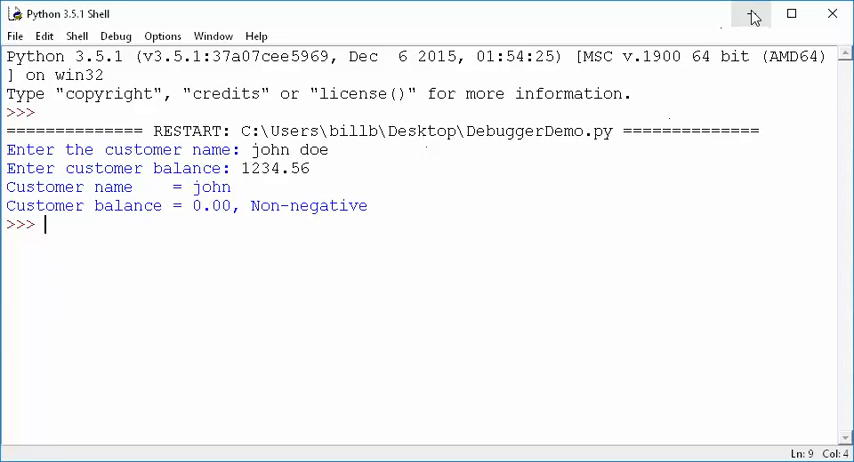
mouse_move(754, 16)
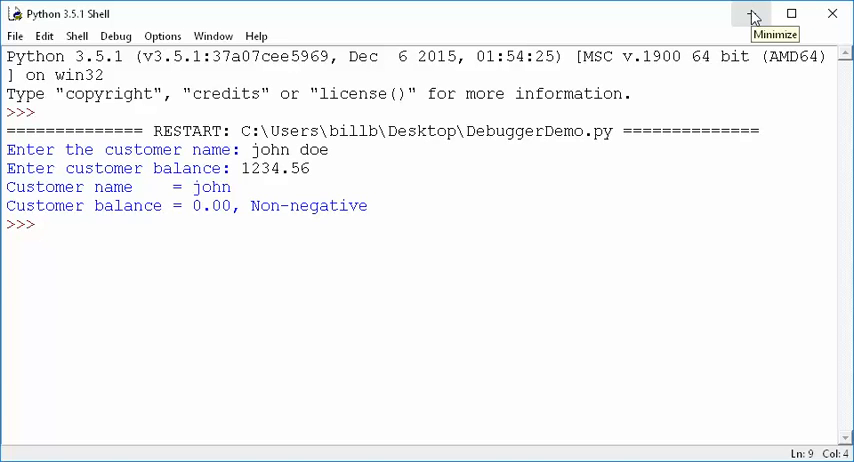
mouse_move(185, 18)
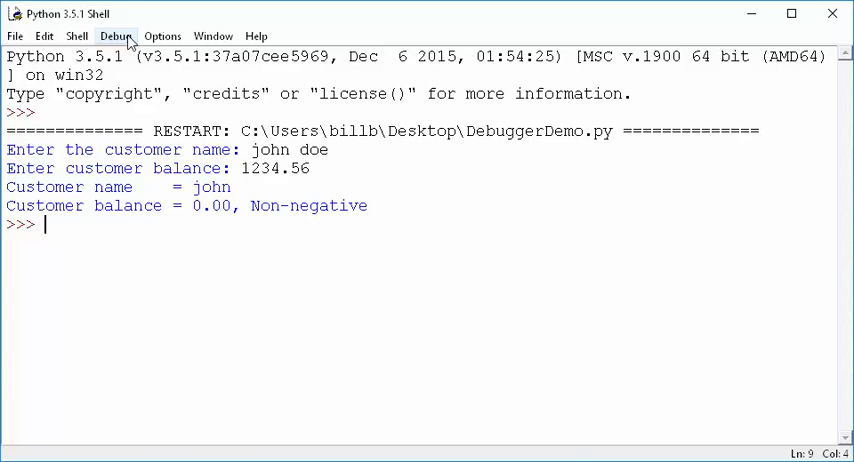
Enable Debugger from the shell's Debug menu to open the Debug Control window.
click(115, 36)
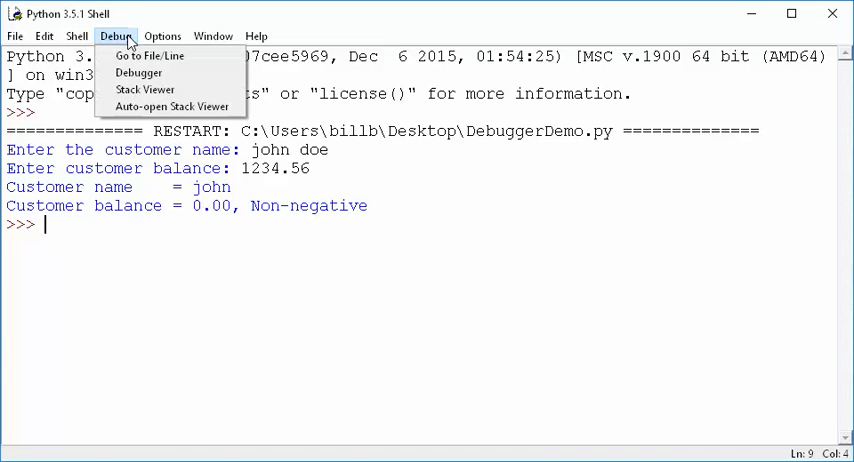
mouse_move(138, 72)
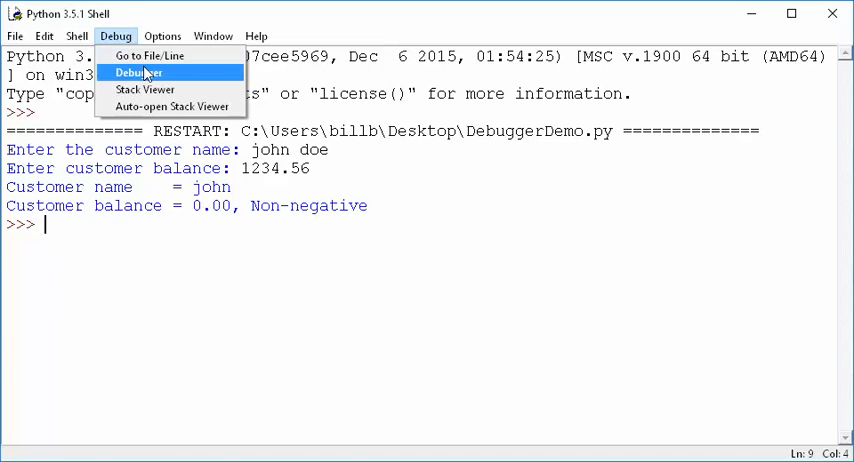
click(139, 72)
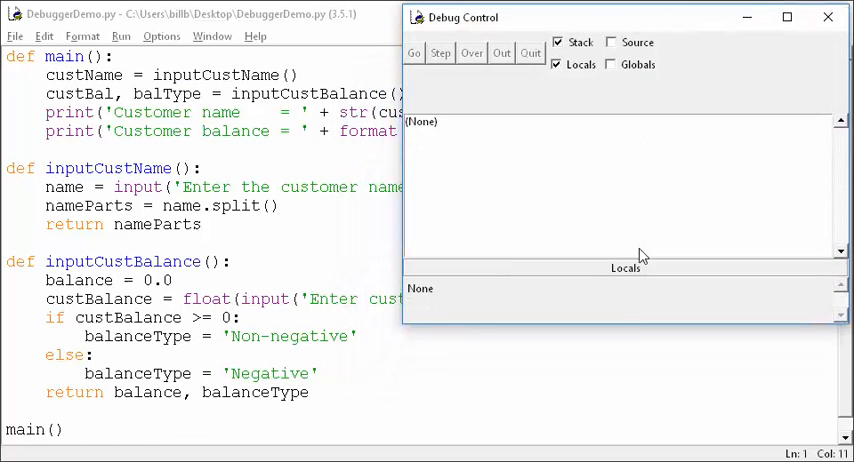
mouse_move(632, 354)
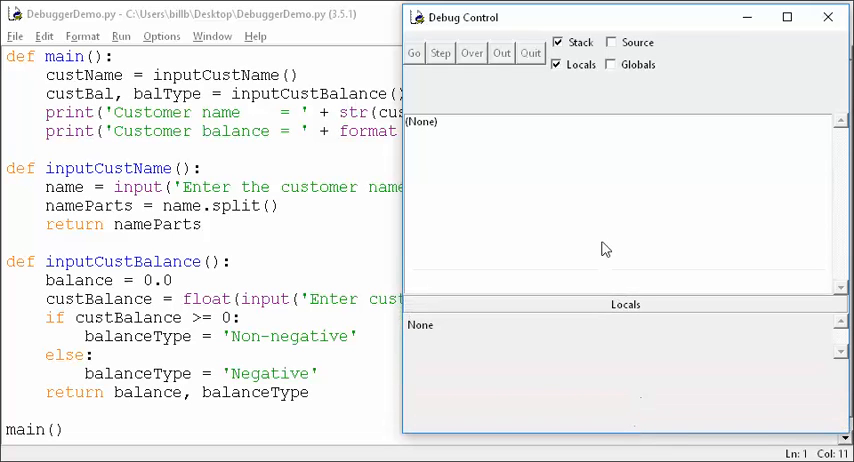
mouse_move(613, 207)
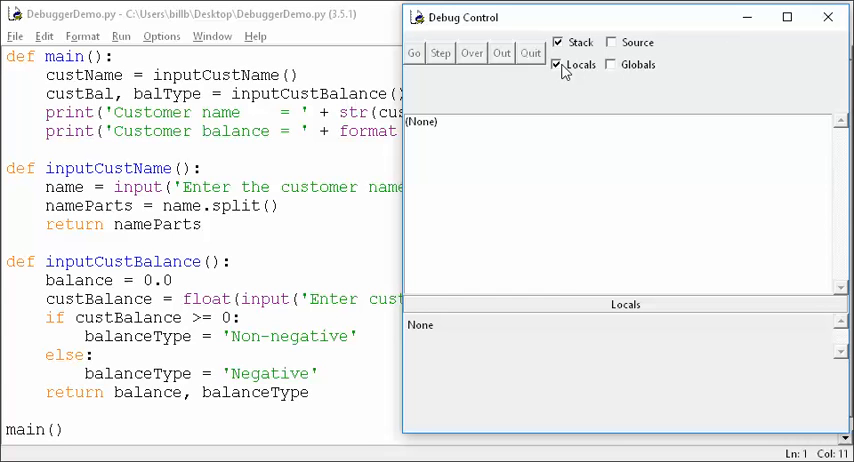
Tick Globals in Debug Control, then return the DebuggerDemo script to front.
click(610, 64)
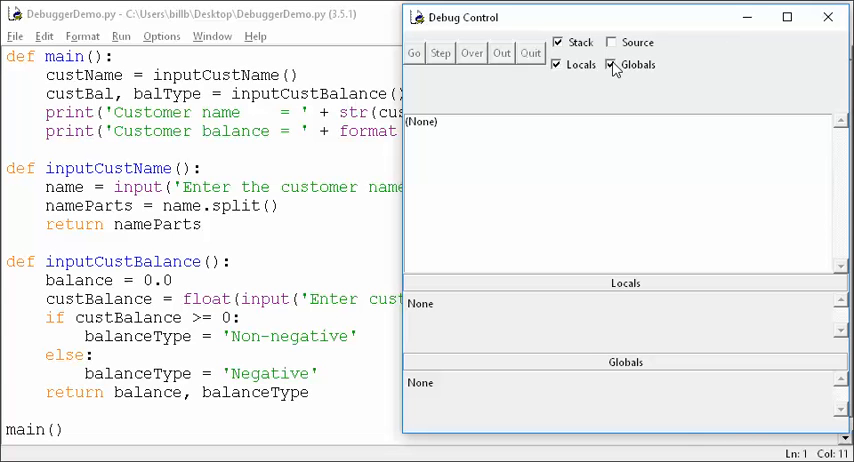
mouse_move(618, 60)
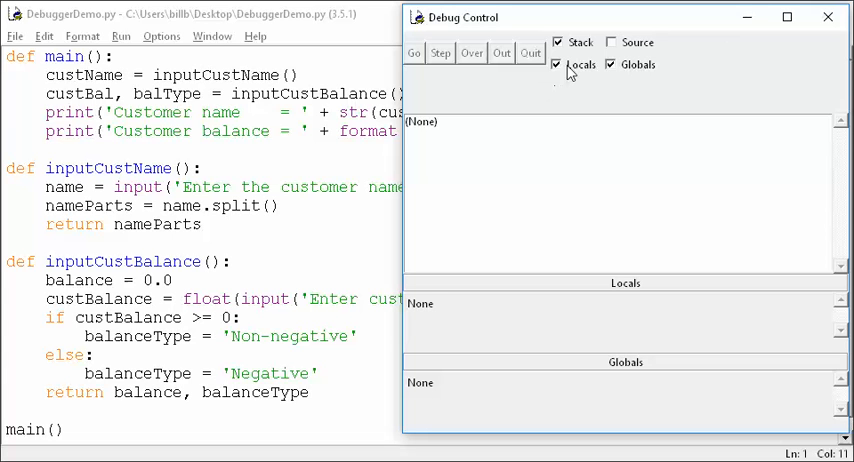
click(827, 17)
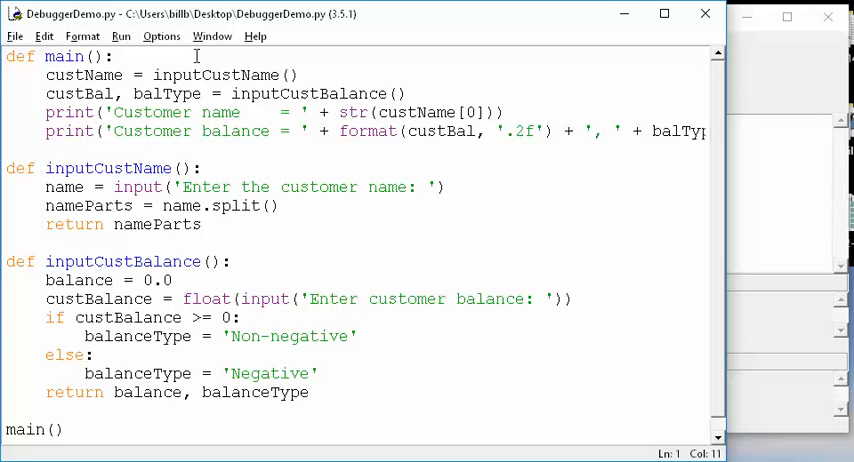
Add a breakpoint at the 'balance = 0.0' line in the DebuggerDemo editor.
click(112, 56)
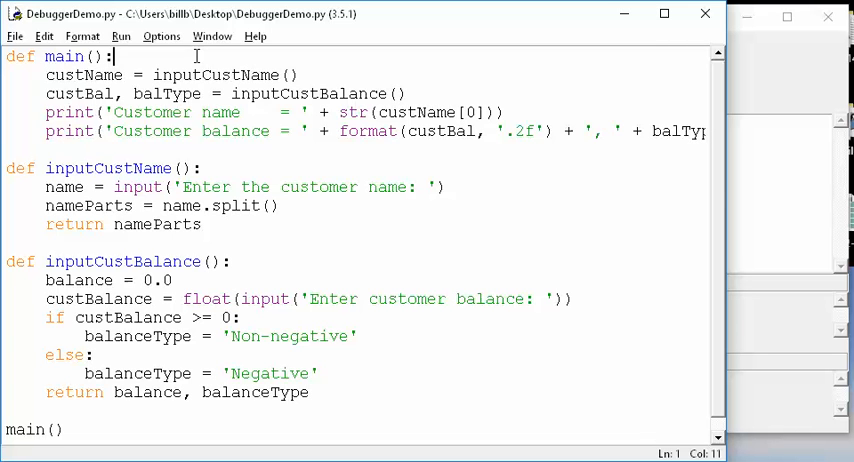
mouse_move(88, 261)
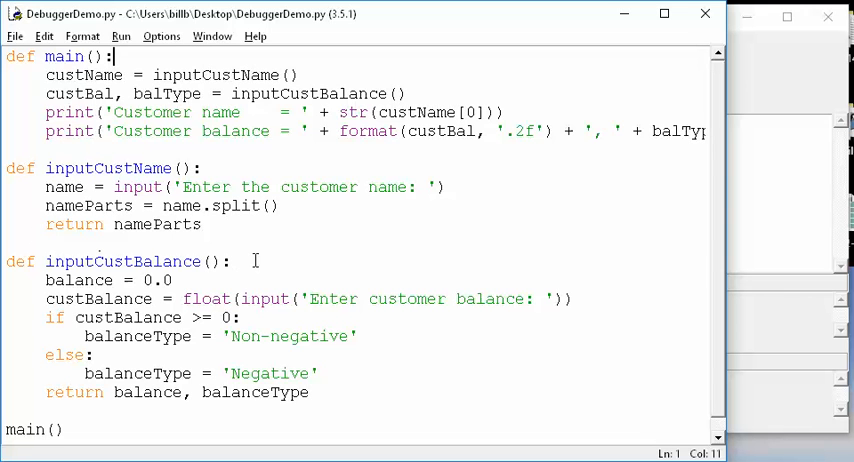
right_click(80, 280)
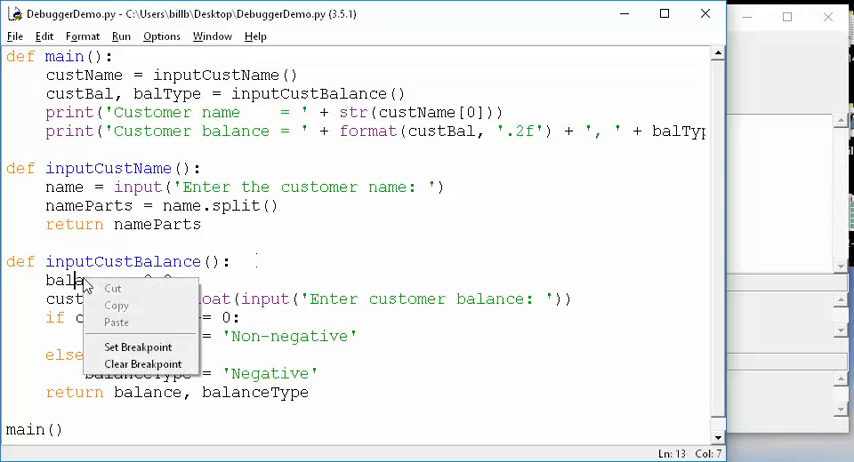
click(138, 346)
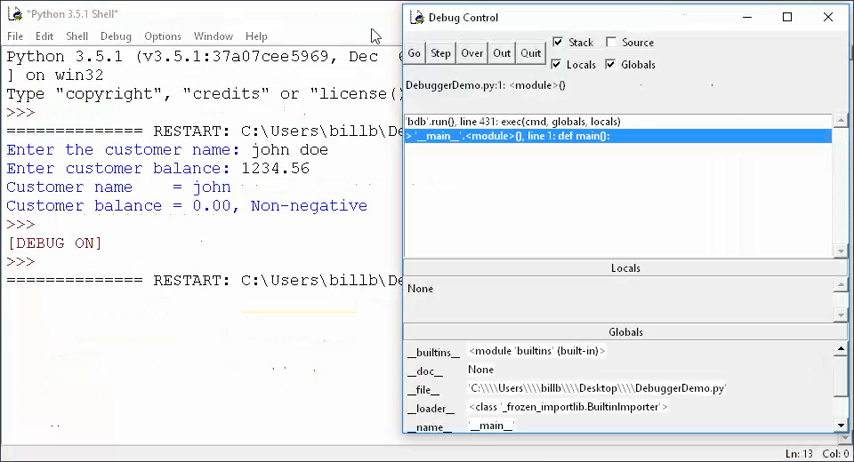
Bring the Python Shell in front of Debug Control to see the debug restart.
click(531, 52)
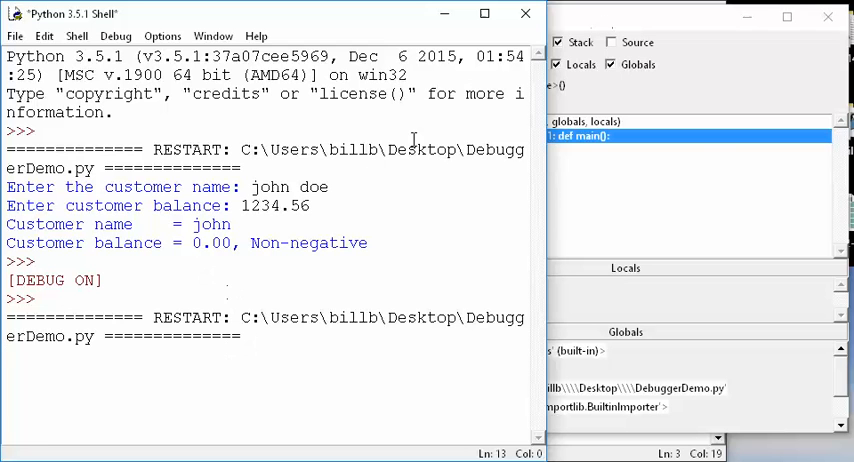
mouse_move(456, 20)
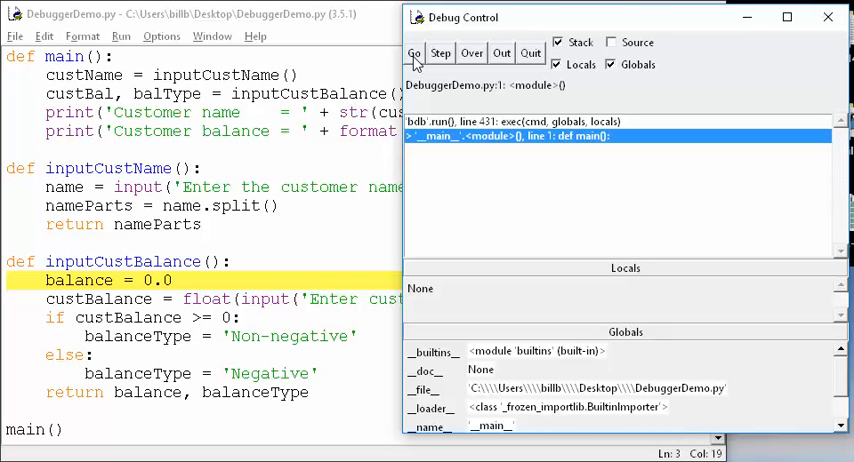
mouse_move(460, 107)
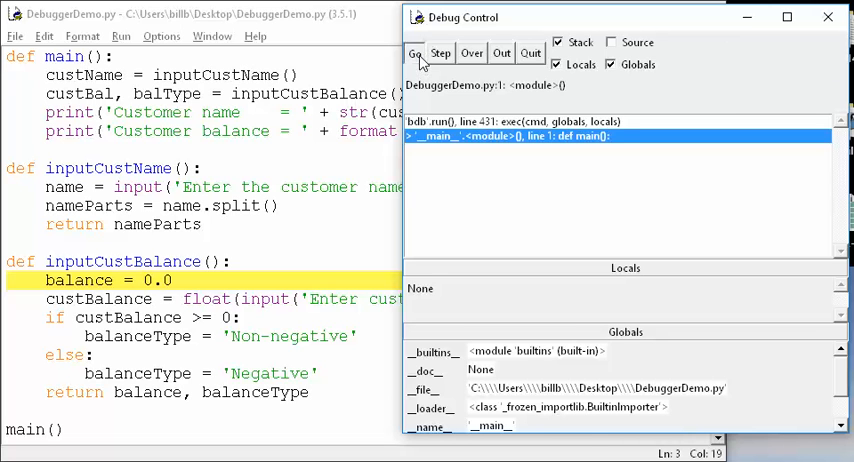
Run to the 'balance = 0.0' breakpoint, entering 'john doe' at the name prompt.
click(414, 52)
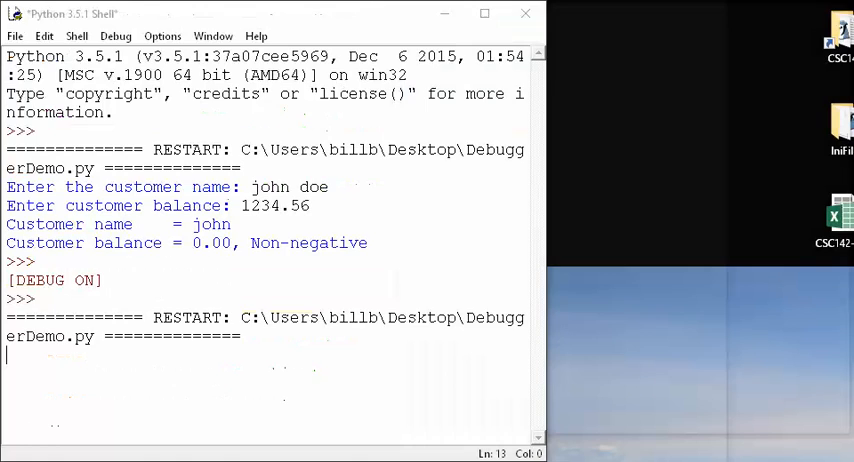
key(F5)
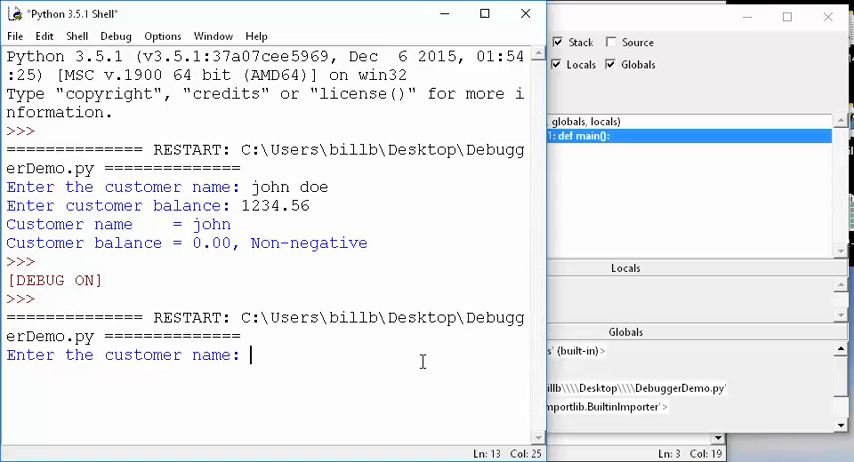
text(john doe)
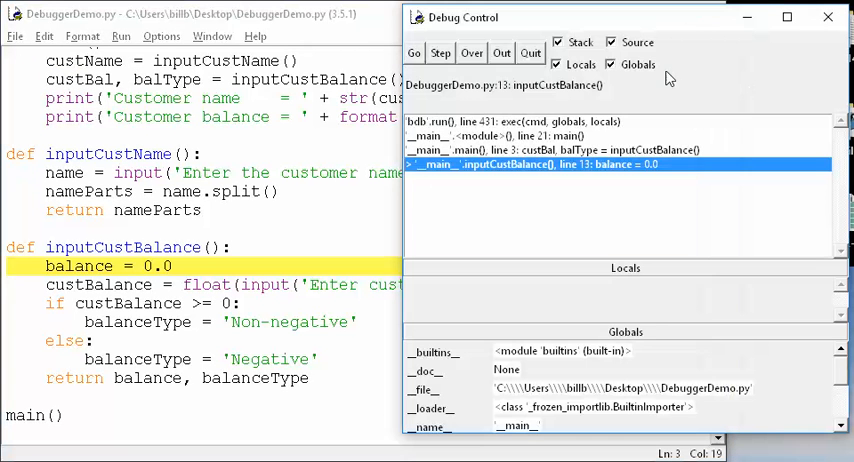
mouse_move(555, 176)
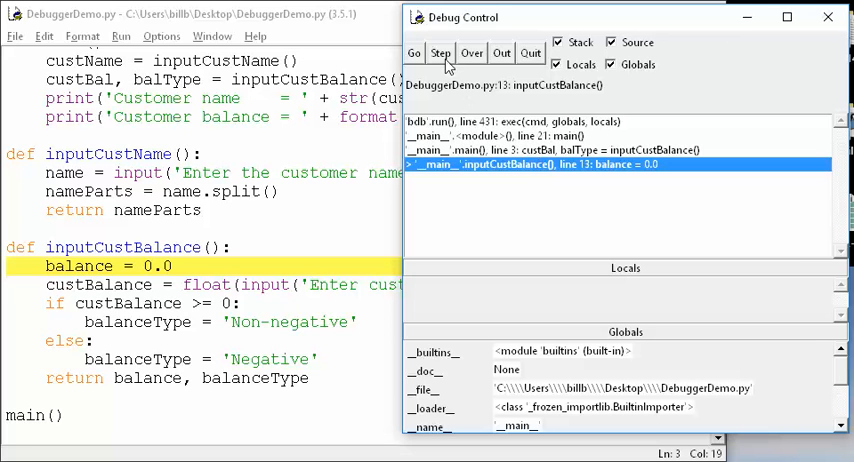
Step past 'balance = 0.0', enter 1234.56, and pause at the custBalance >= 0 check.
click(440, 52)
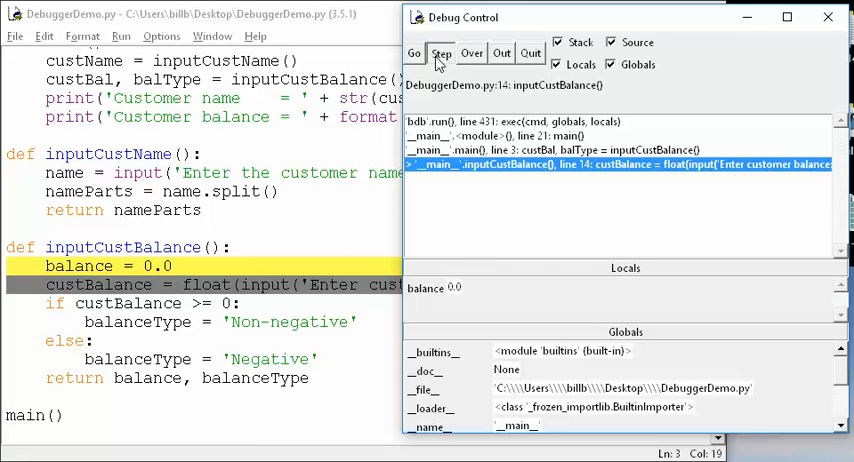
click(441, 53)
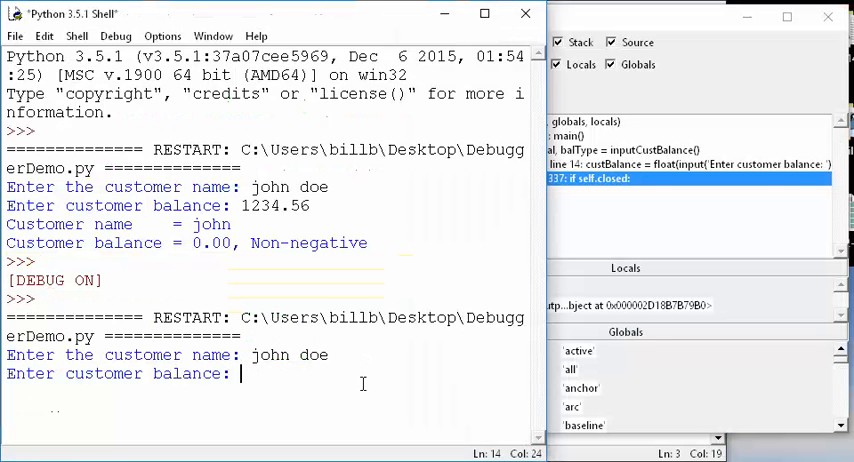
text(1234.)
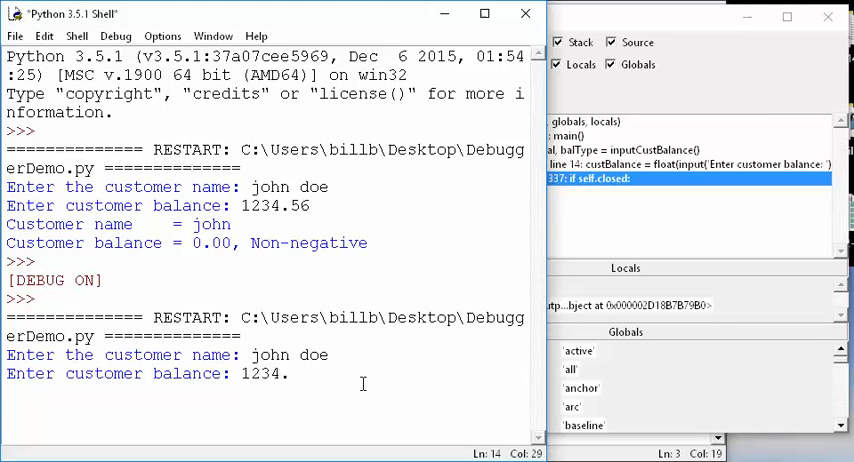
text(.56)
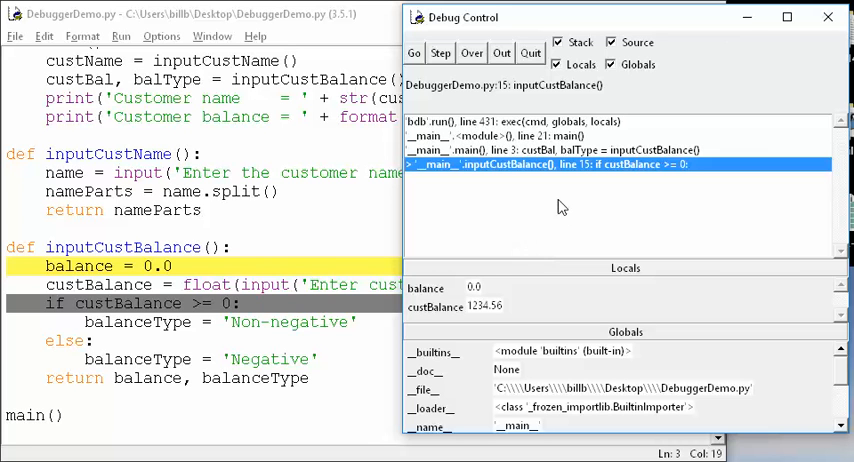
mouse_move(575, 175)
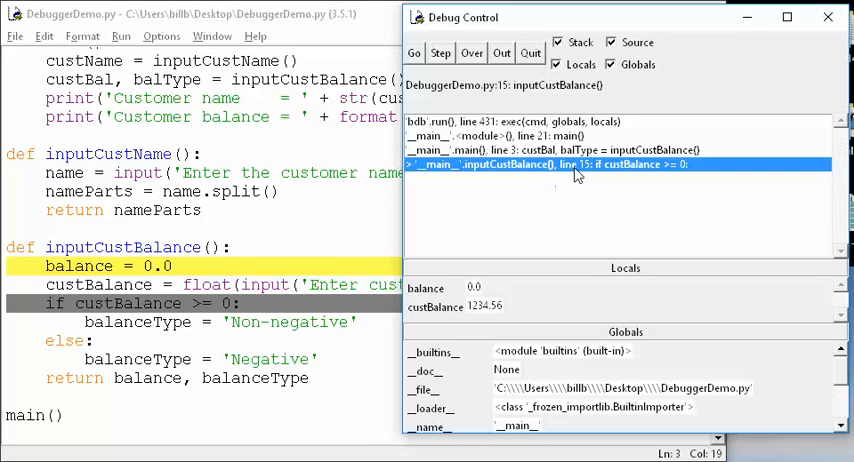
mouse_move(530, 311)
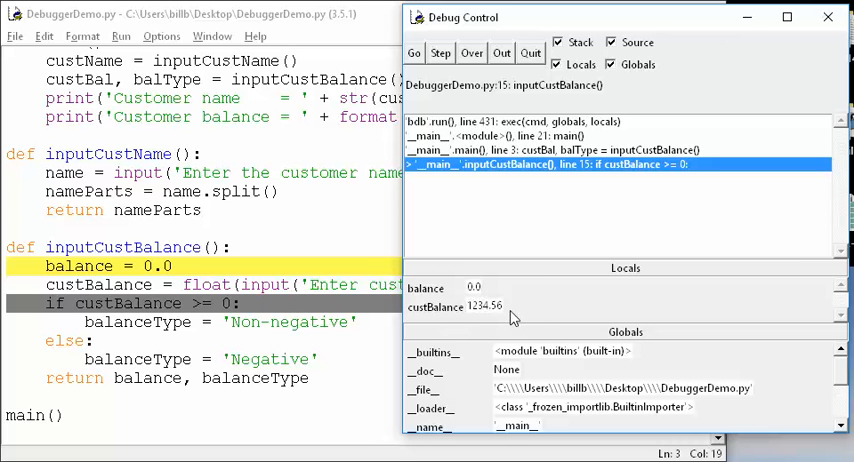
mouse_move(513, 320)
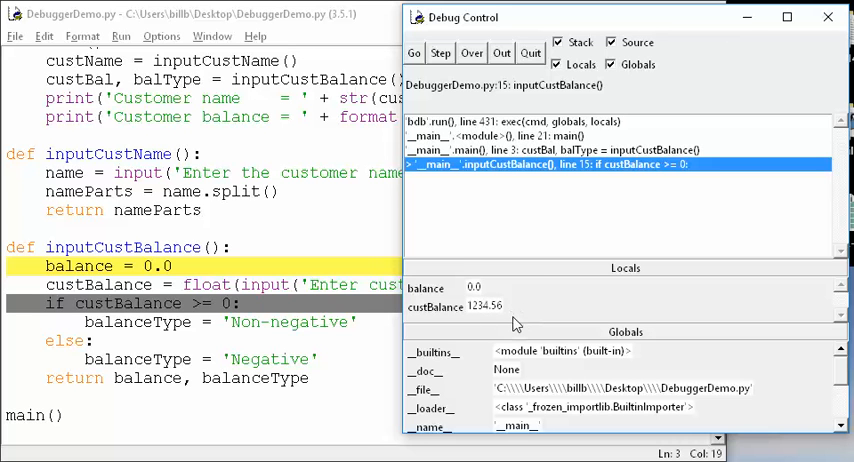
mouse_move(440, 54)
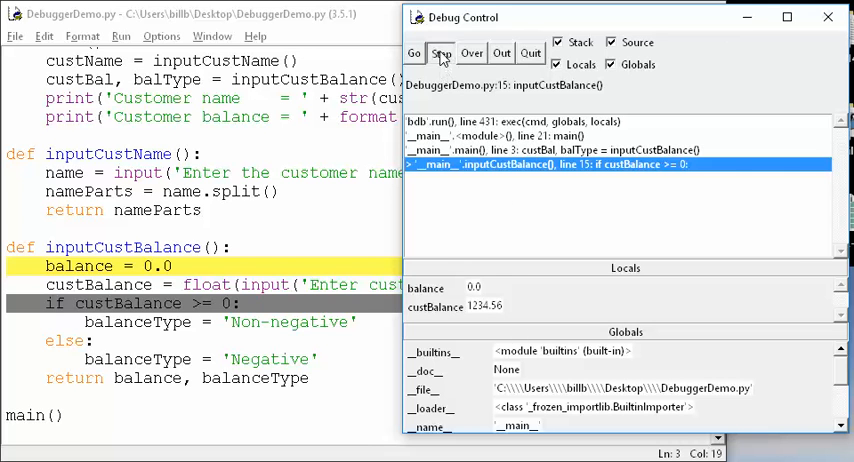
Step to the return line, where balanceType is 'Non-negative' and balance still 0.0.
click(440, 53)
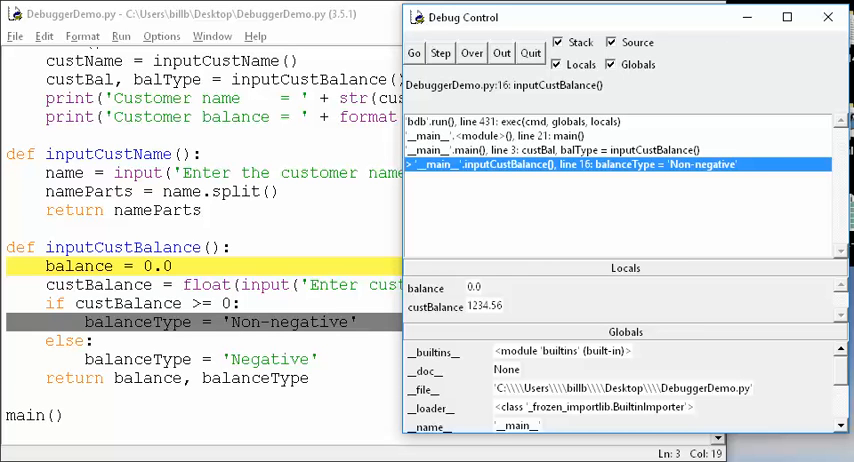
click(440, 53)
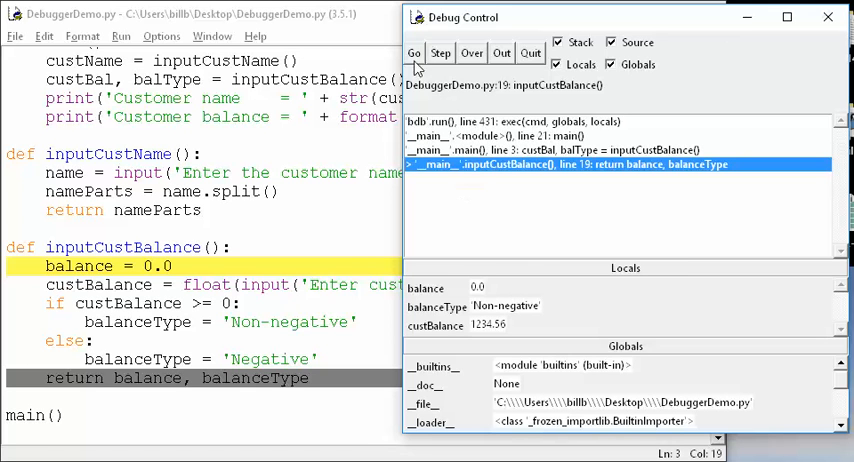
mouse_move(417, 60)
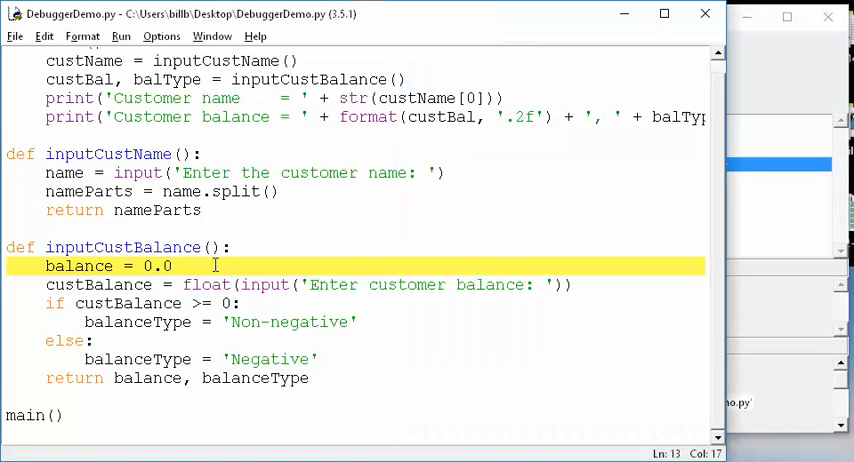
Prefix the 'balance = 0.0' line with '# ' to comment it out.
text(#)
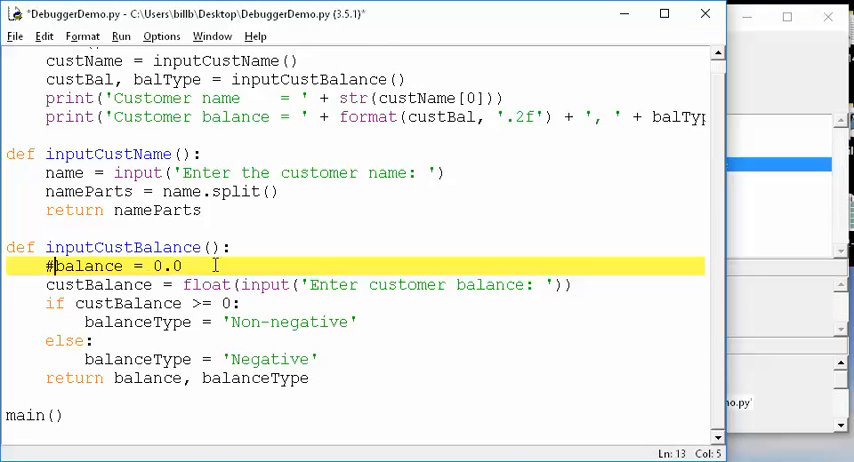
text(" ")
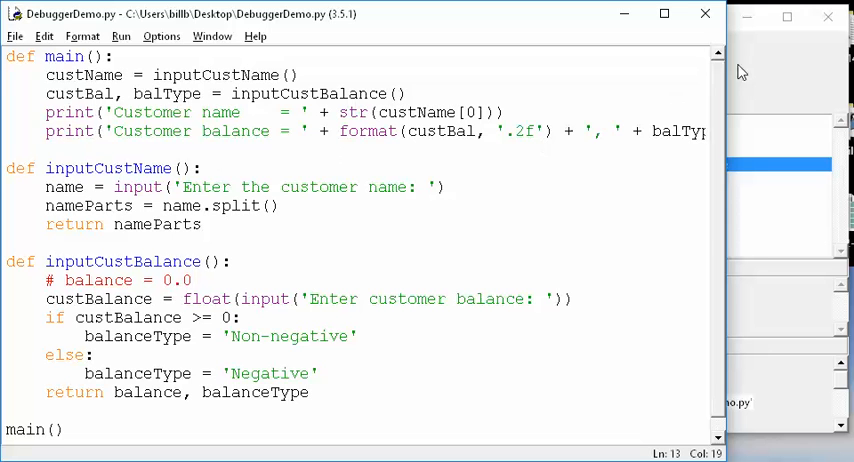
click(144, 187)
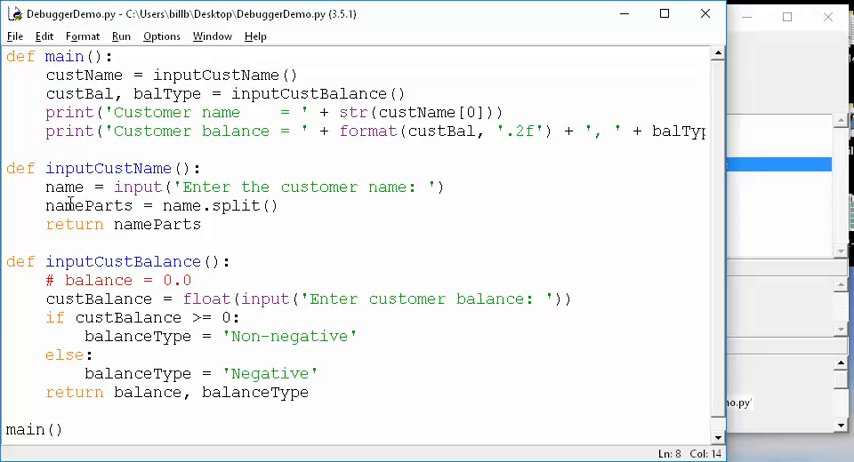
Break on 'nameParts = name.split()' and restart DebuggerDemo under the debugger.
click(93, 205)
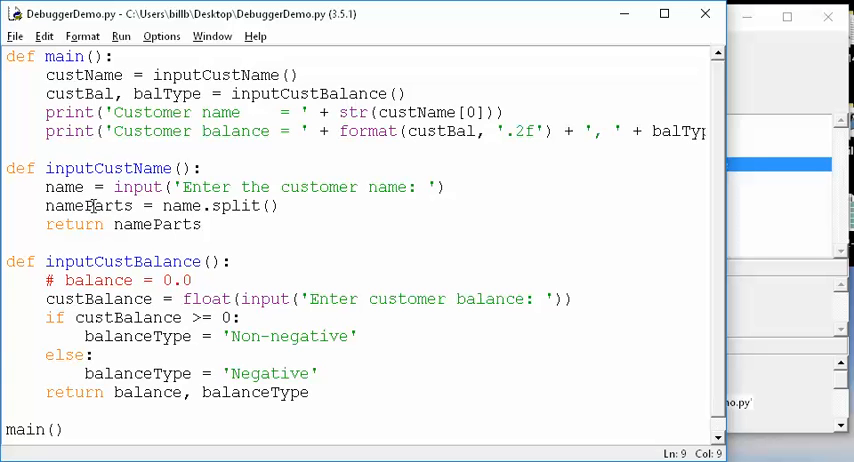
right_click(92, 205)
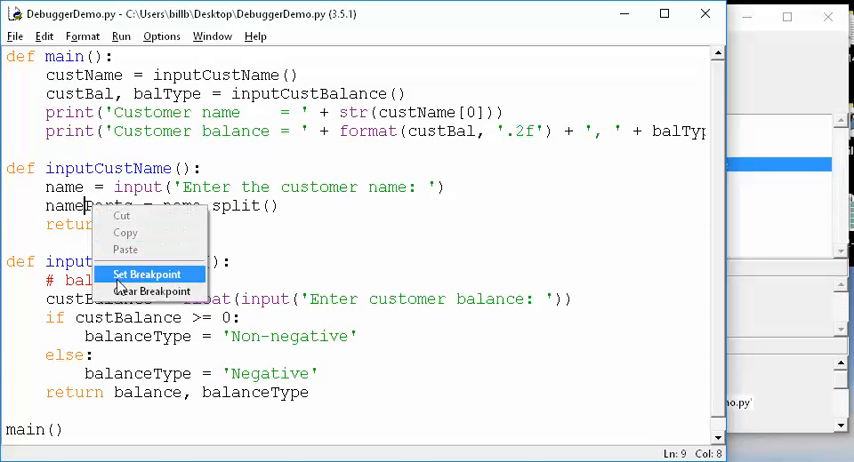
click(148, 274)
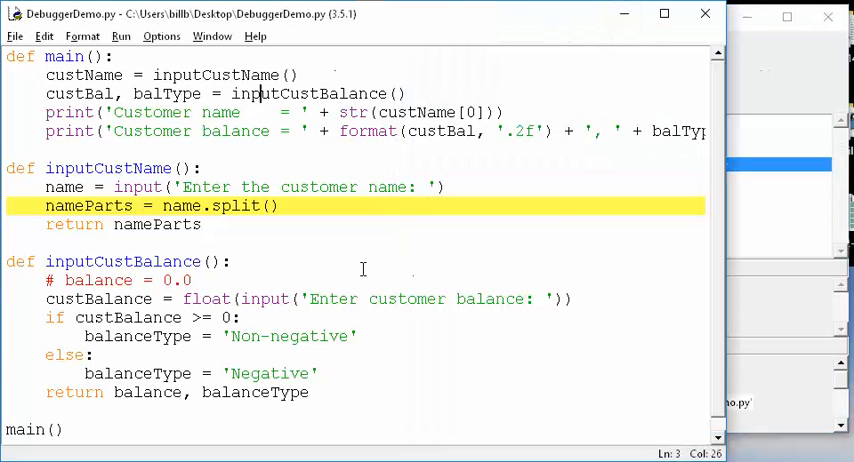
click(120, 36)
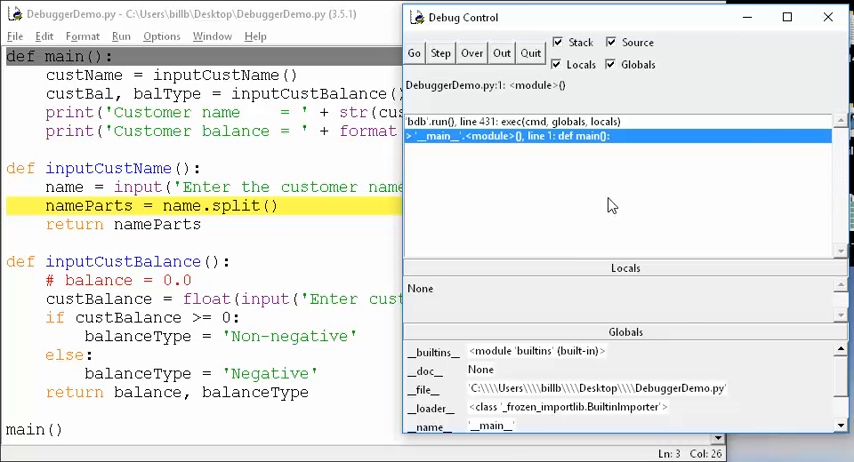
mouse_move(611, 217)
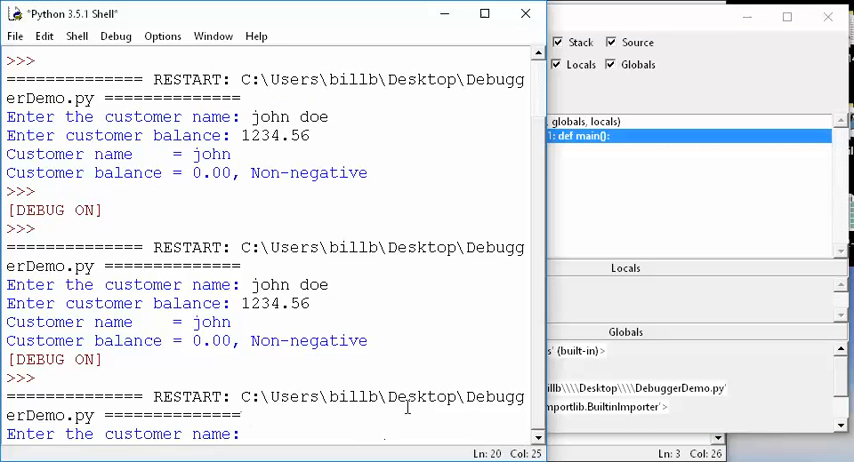
Type 'jonathan' as the start of the customer name in the shell.
text(j)
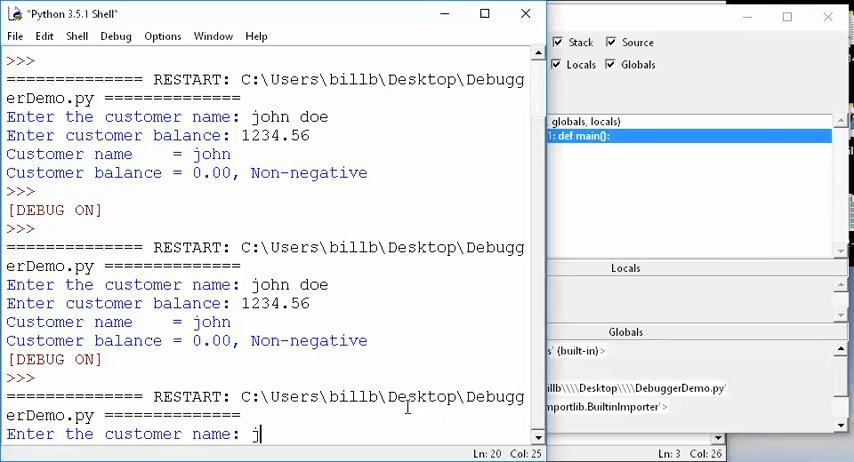
text(onathan)
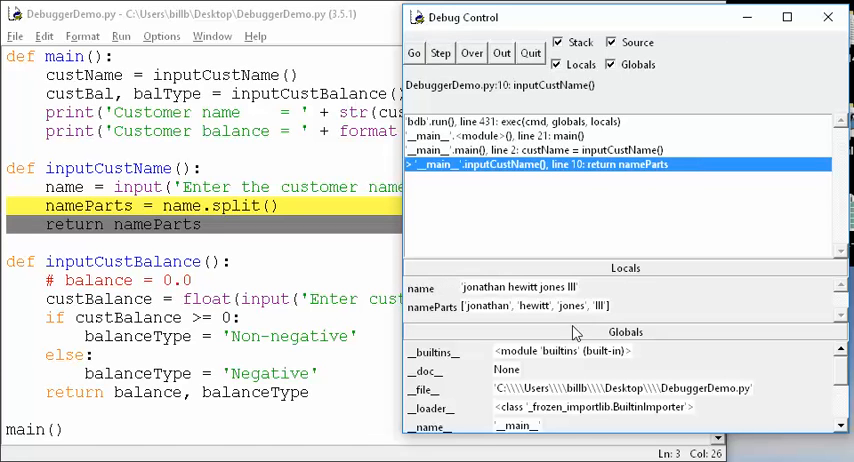
mouse_move(480, 321)
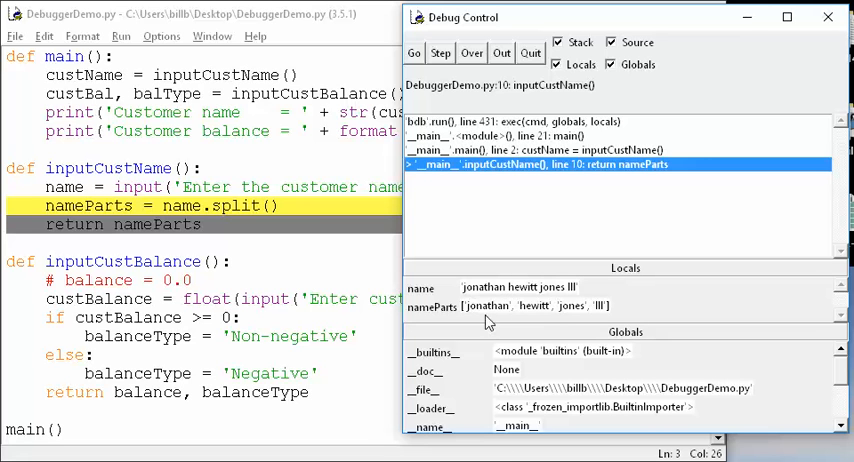
mouse_move(625, 318)
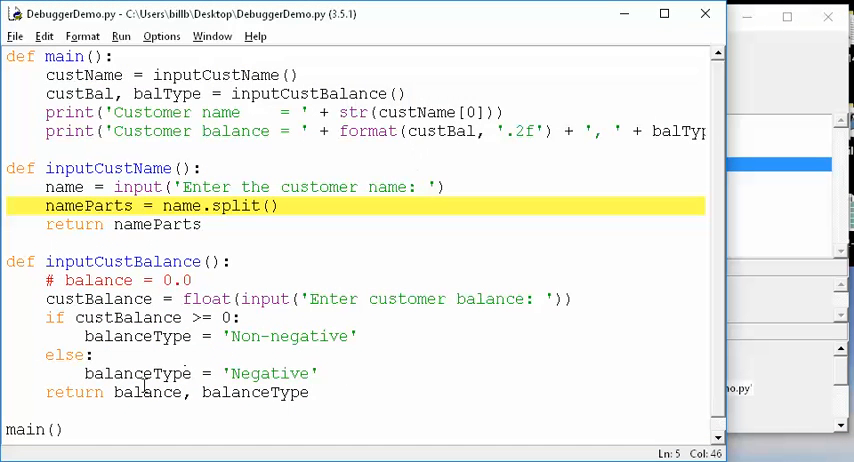
Replace 'balance' in inputCustBalance's return line with custBalance.
double_click(146, 392)
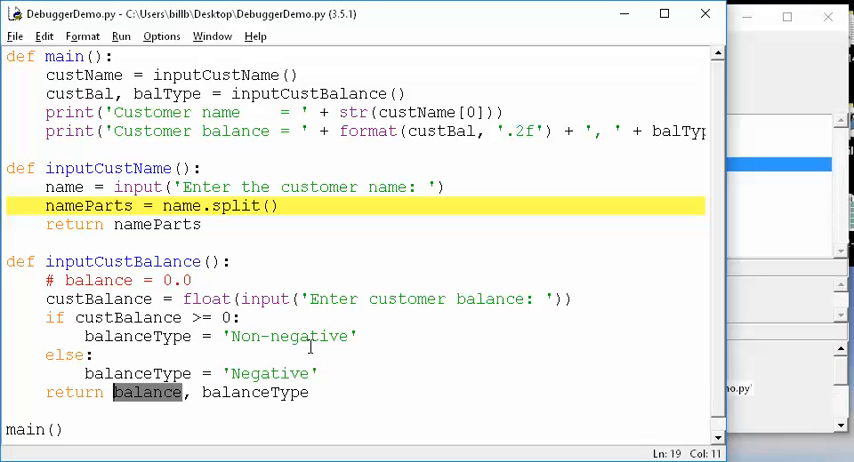
text(custBalance)
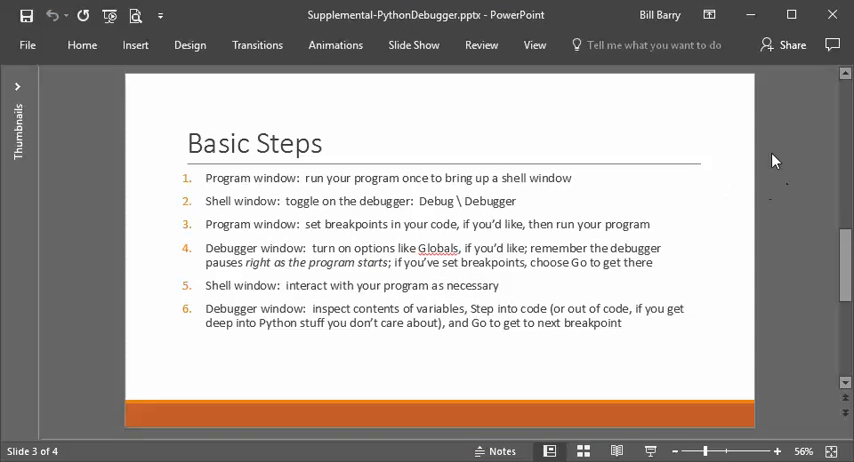
Show the Basic Steps slide and scroll through to the final slide.
right_click(437, 248)
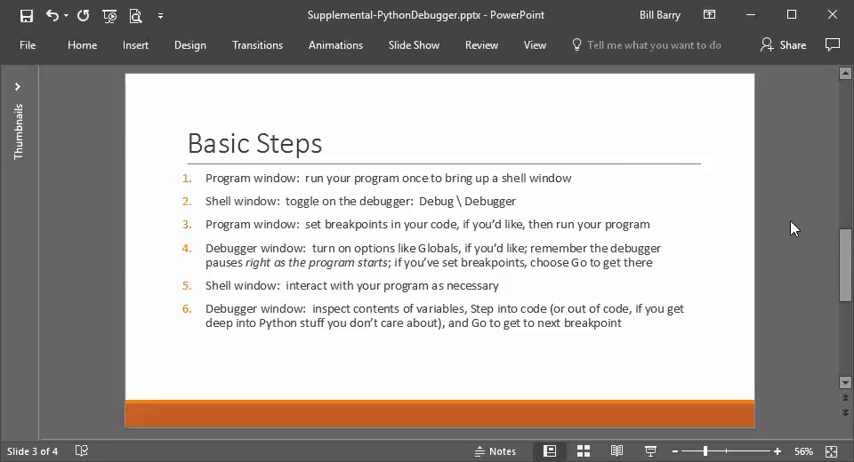
scroll(down, 3)
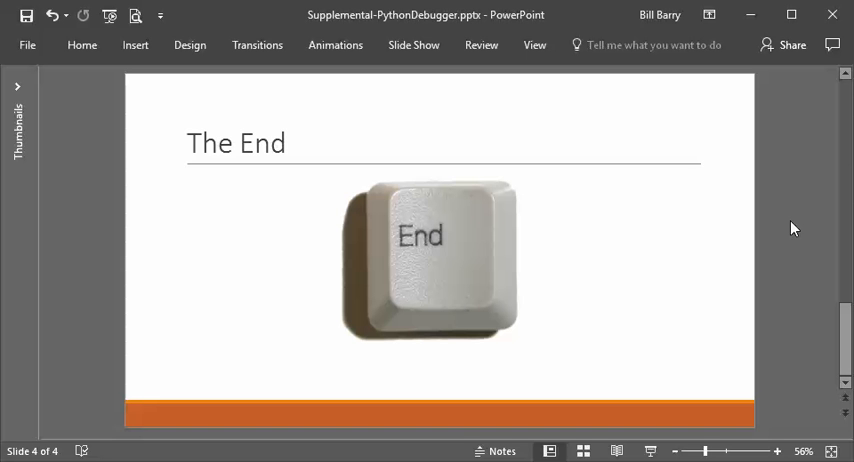
mouse_move(793, 228)
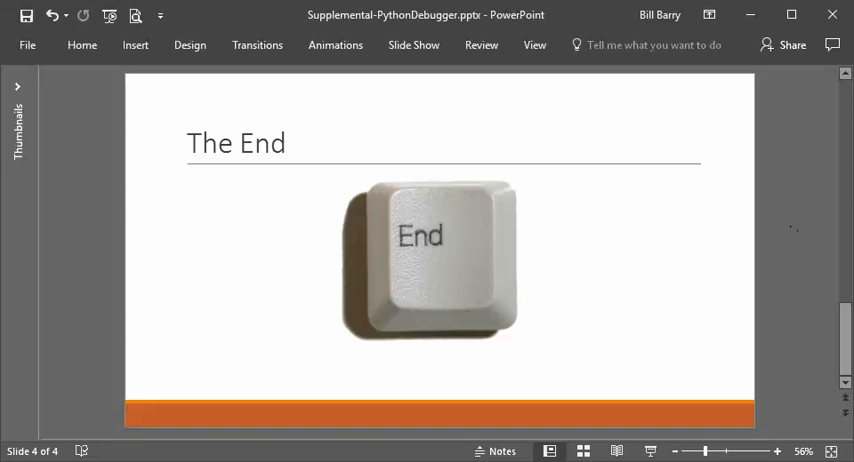